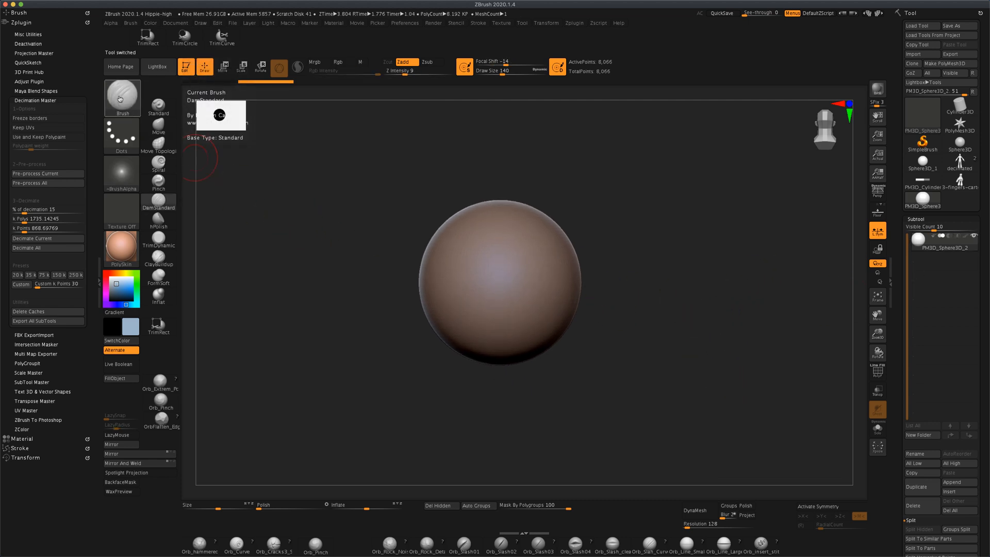
Step: Pick the IMM Toon insert-mesh brush from the Brush palette
click(121, 98)
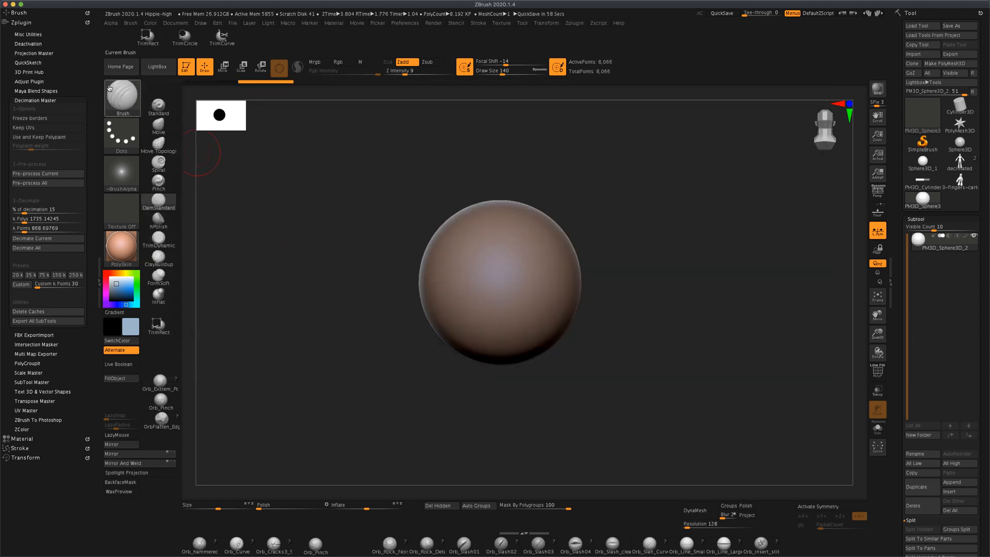
click(121, 97)
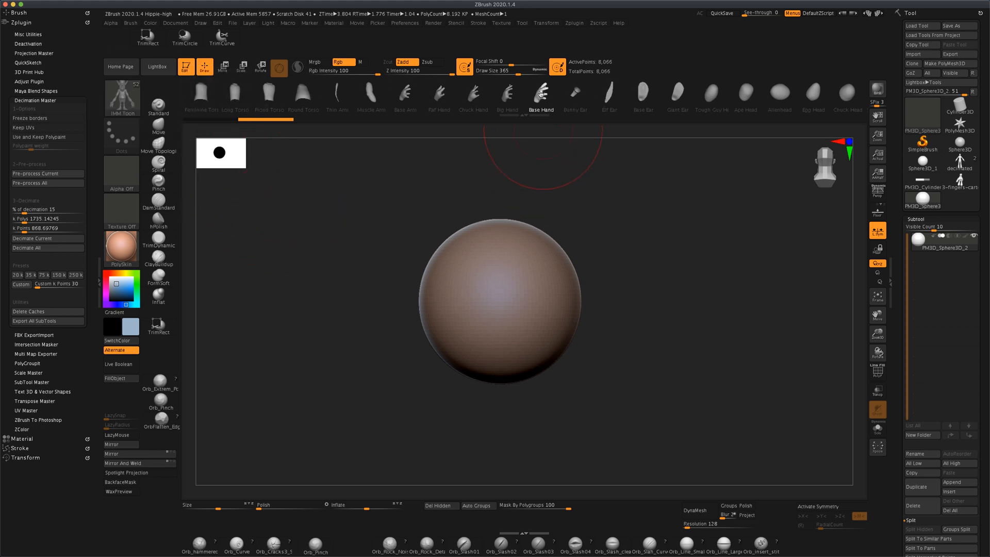
mouse_move(612, 209)
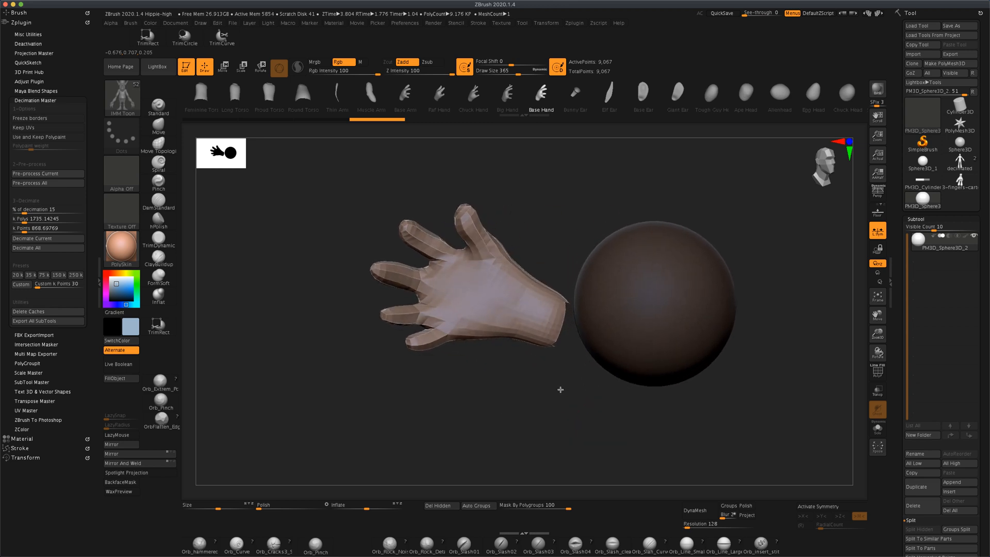
mouse_move(775, 390)
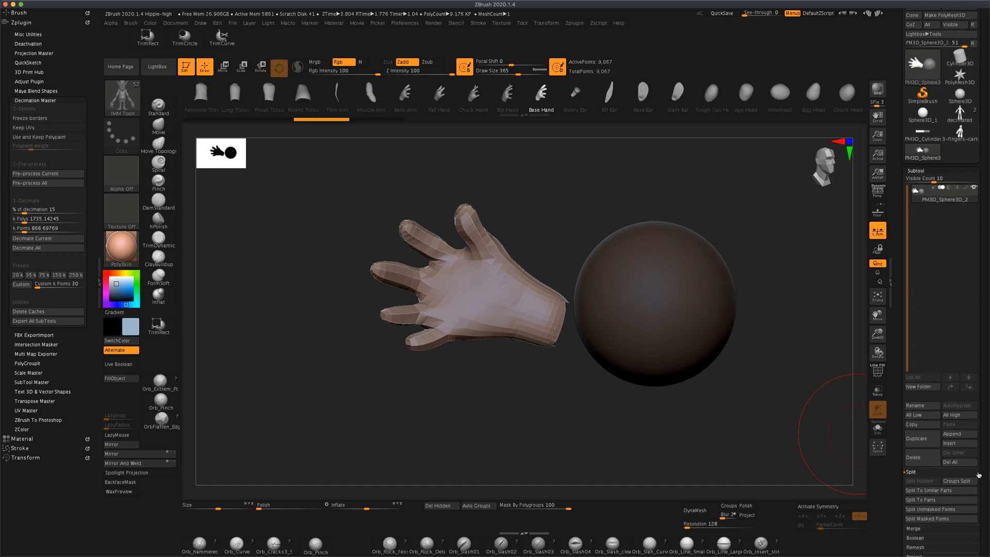
mouse_move(939, 509)
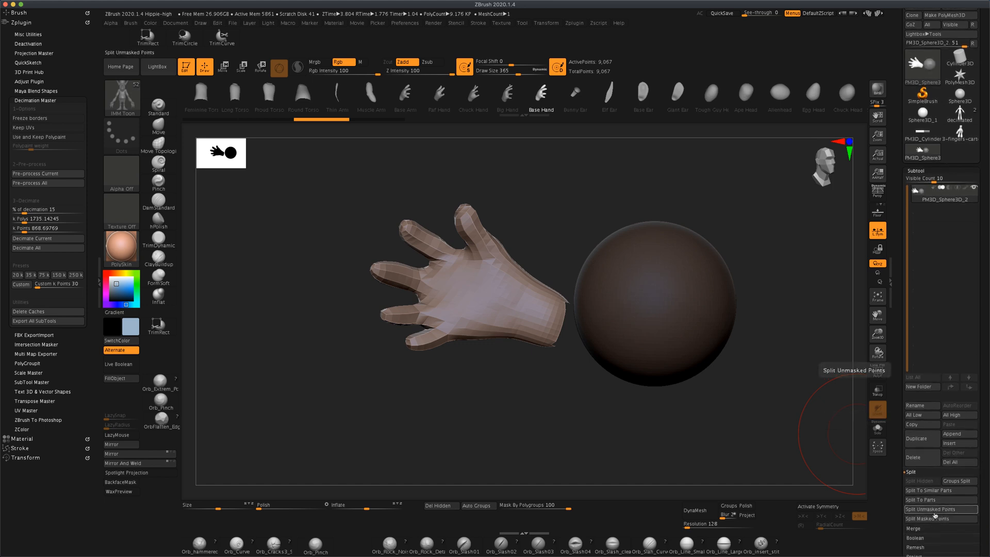
Step: Split the hand into its own subtool and delete the sphere subtool
click(940, 509)
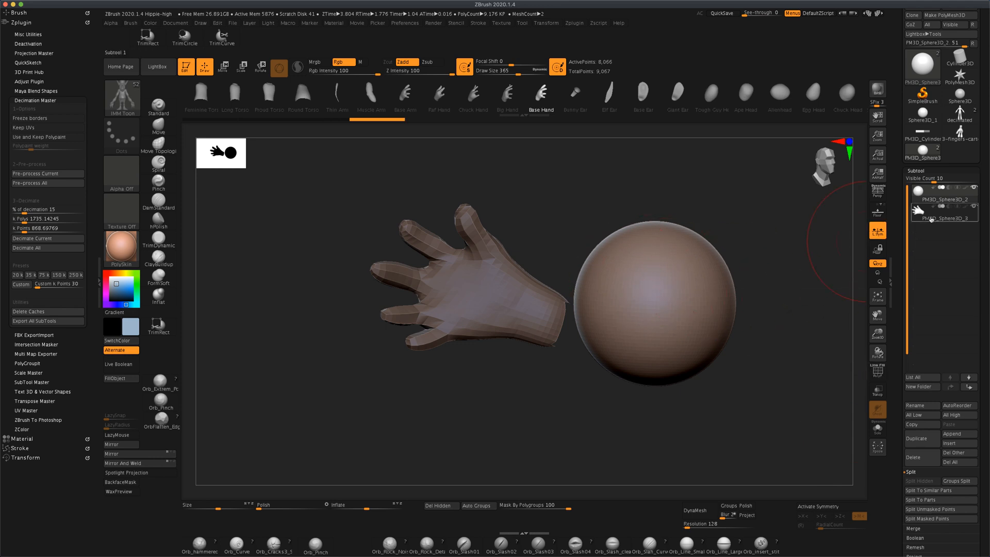
click(941, 192)
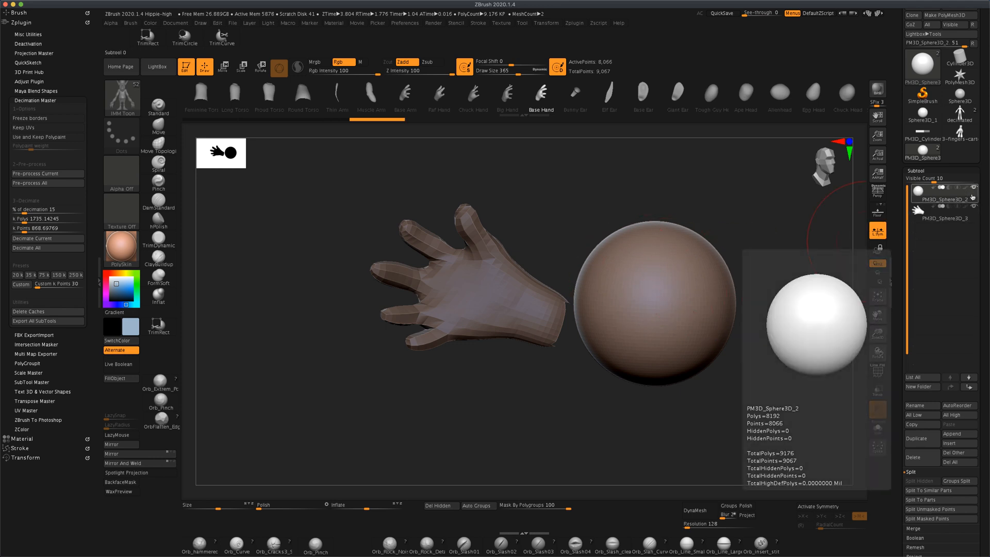
click(921, 457)
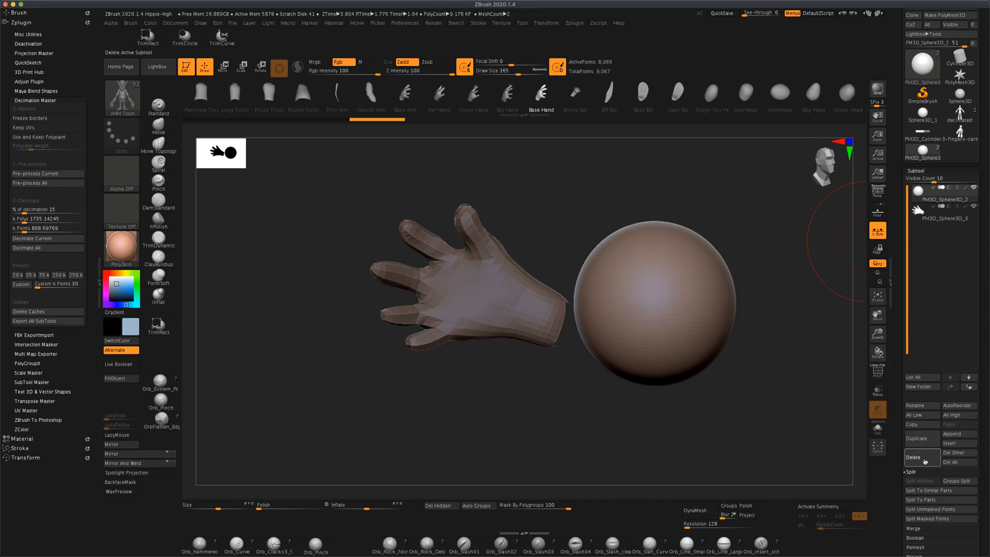
click(920, 458)
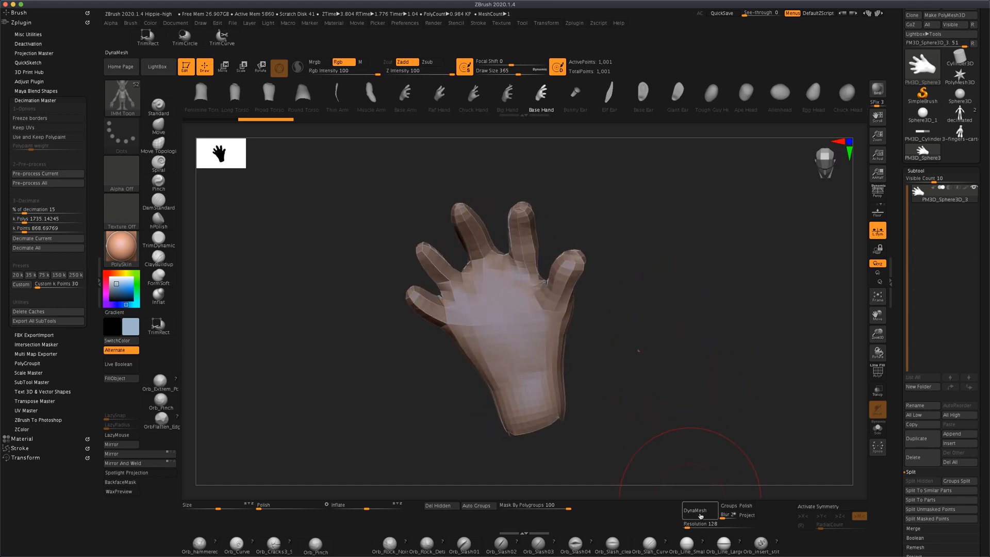
Step: Enable DynaMesh at resolution 128 and raise Polish to smooth the hand
click(699, 510)
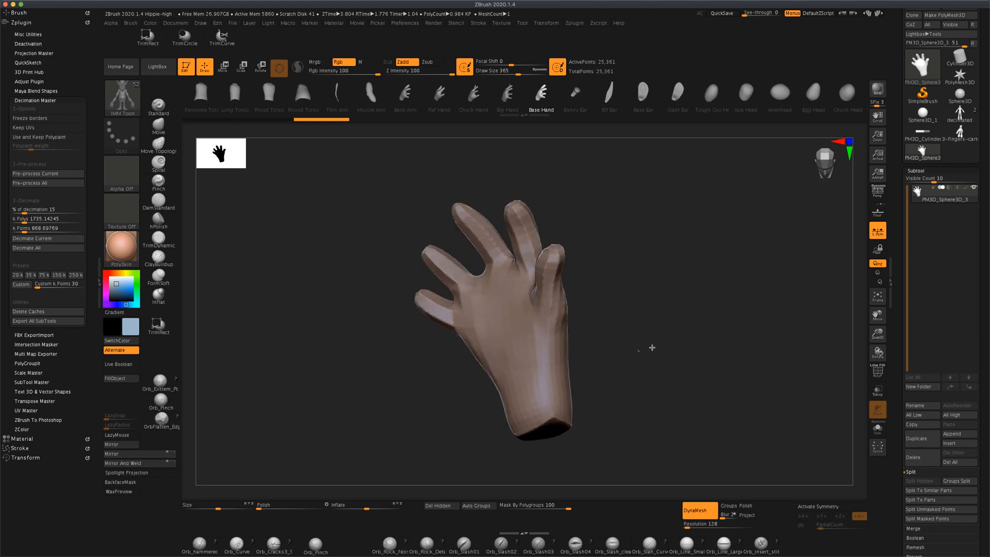
click(290, 504)
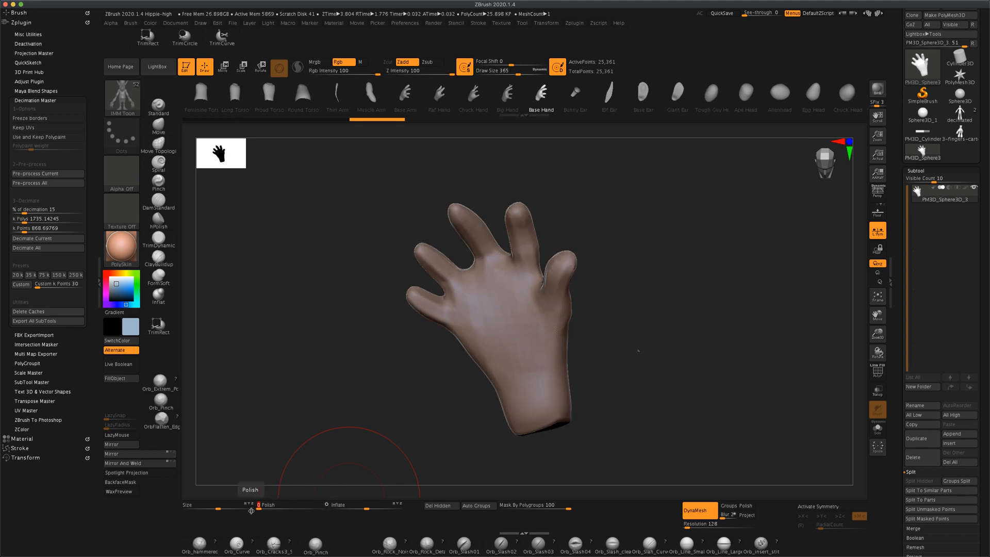
mouse_move(604, 479)
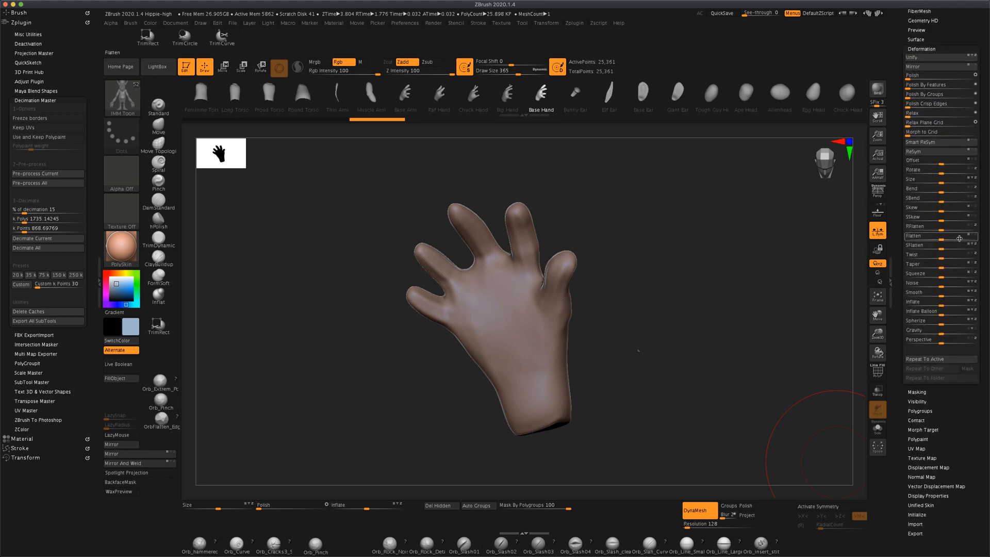
mouse_move(938, 236)
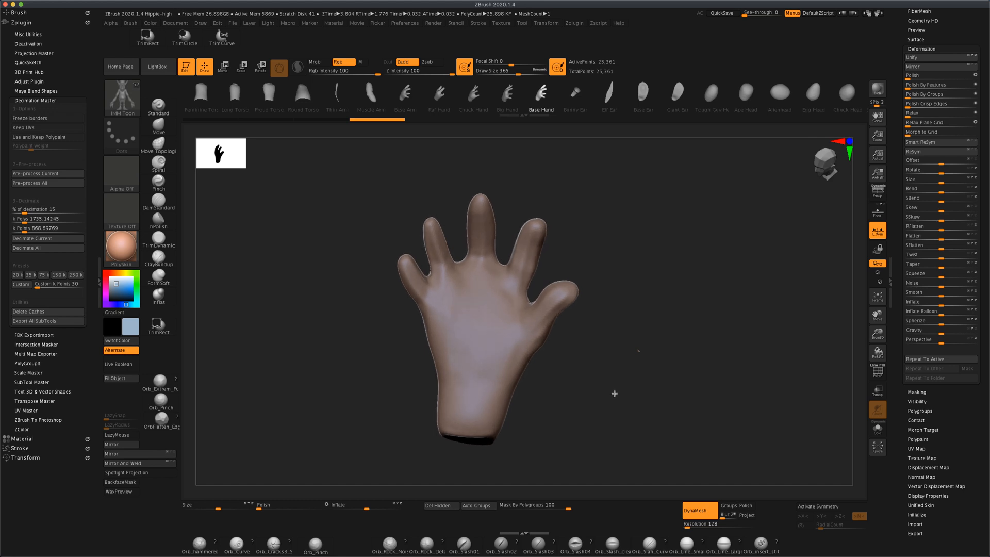
Step: Select a soft clay sculpting brush after reshaping the hand
click(158, 126)
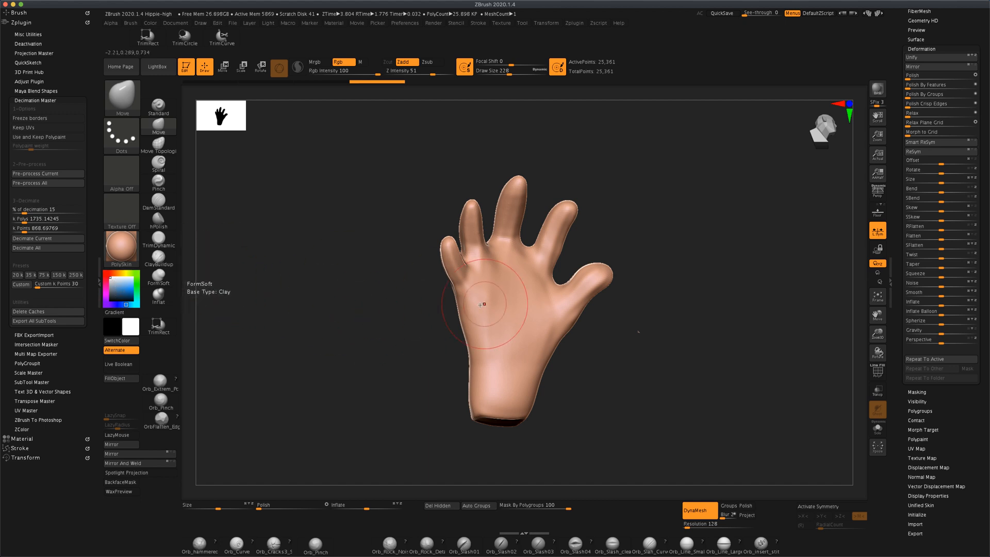
Step: Preview BasicMaterial, then apply PolySkin as the hand's material
click(120, 246)
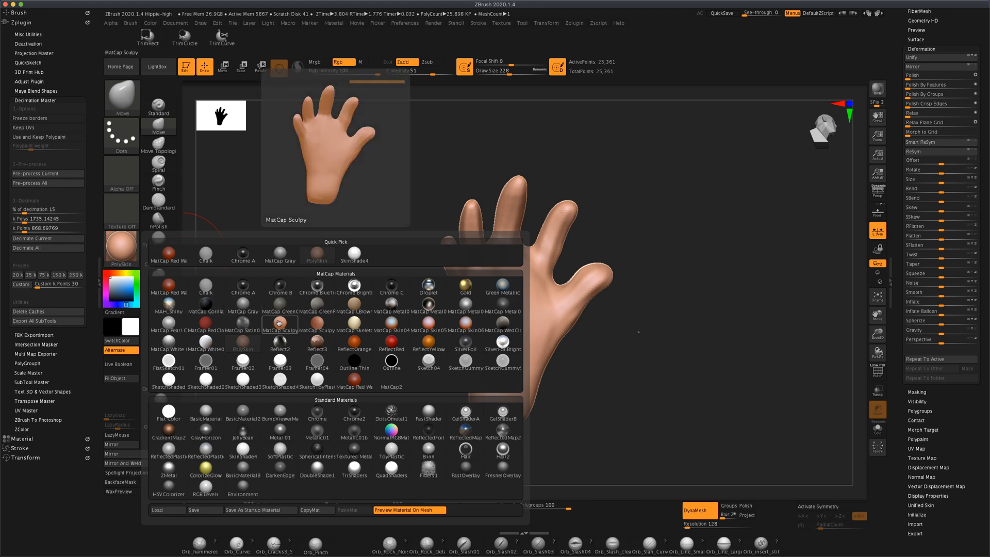
click(242, 340)
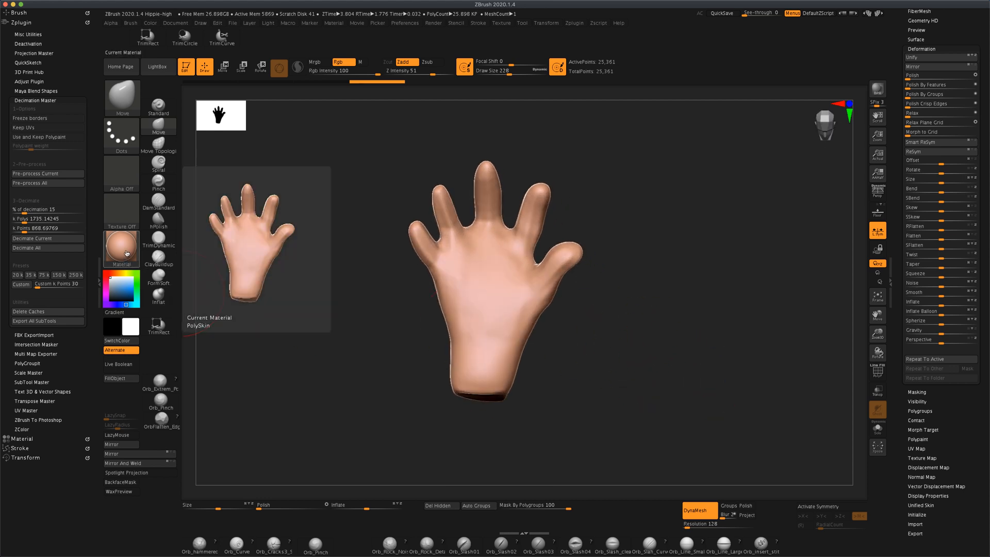
click(121, 246)
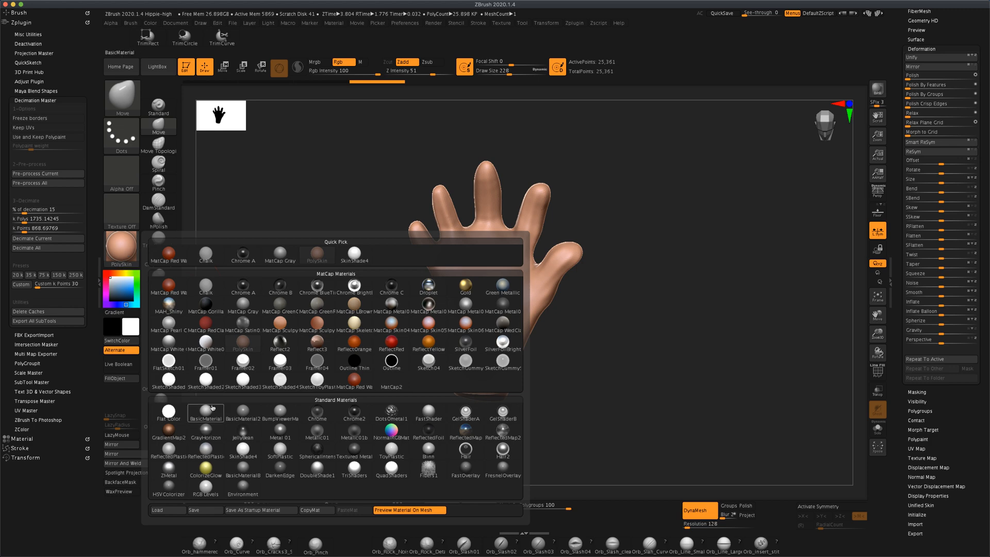
click(205, 414)
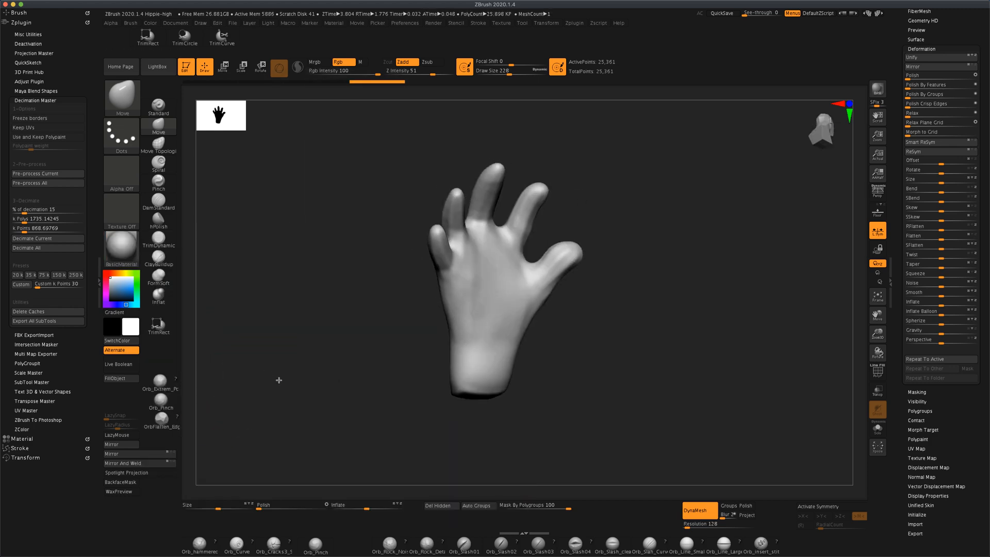
click(121, 246)
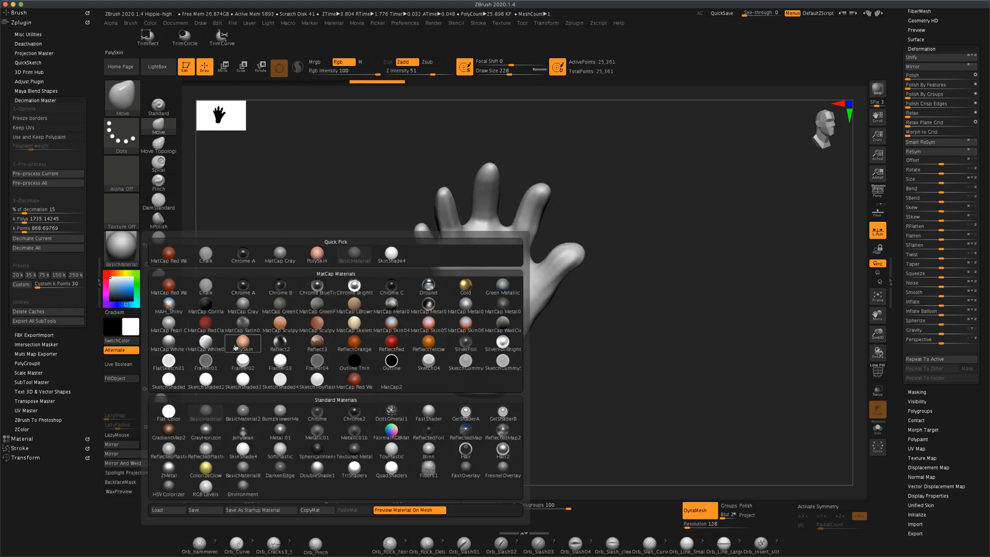
click(242, 344)
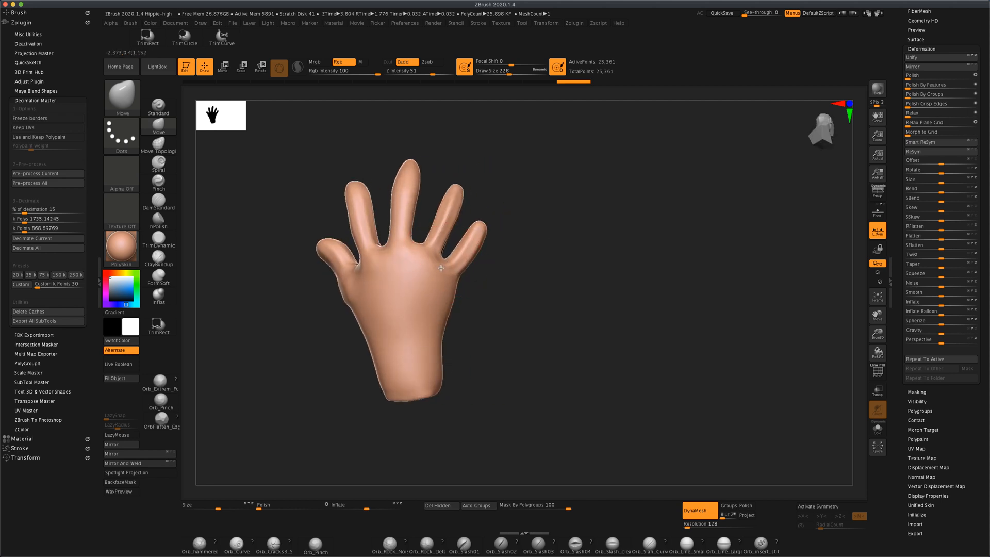
mouse_move(515, 289)
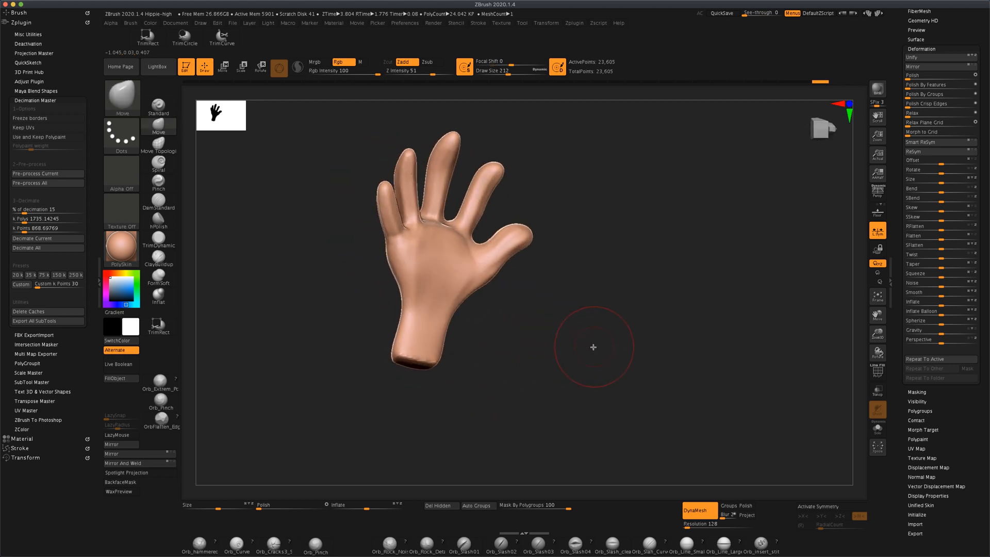
mouse_move(601, 61)
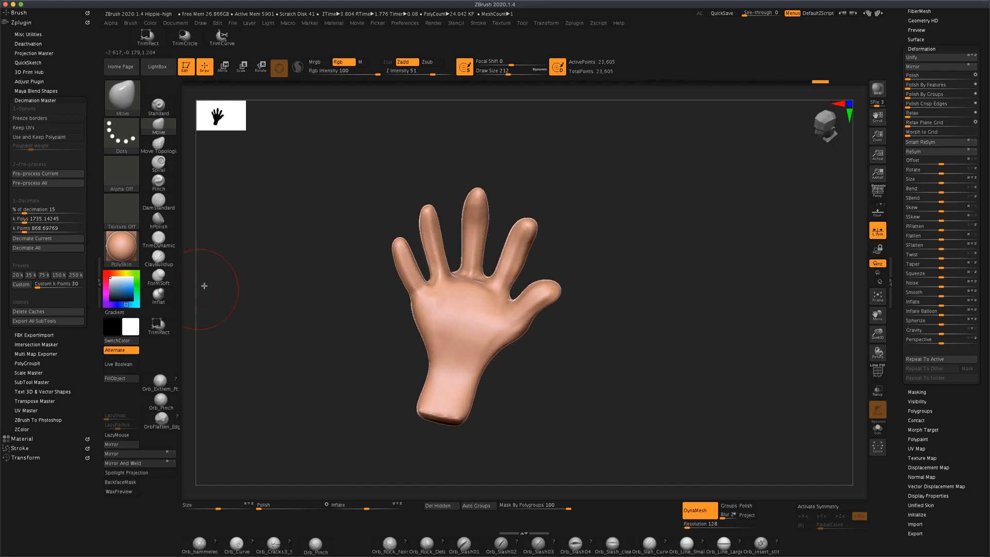
Step: Select the Inflat brush to swell the fingers
click(158, 296)
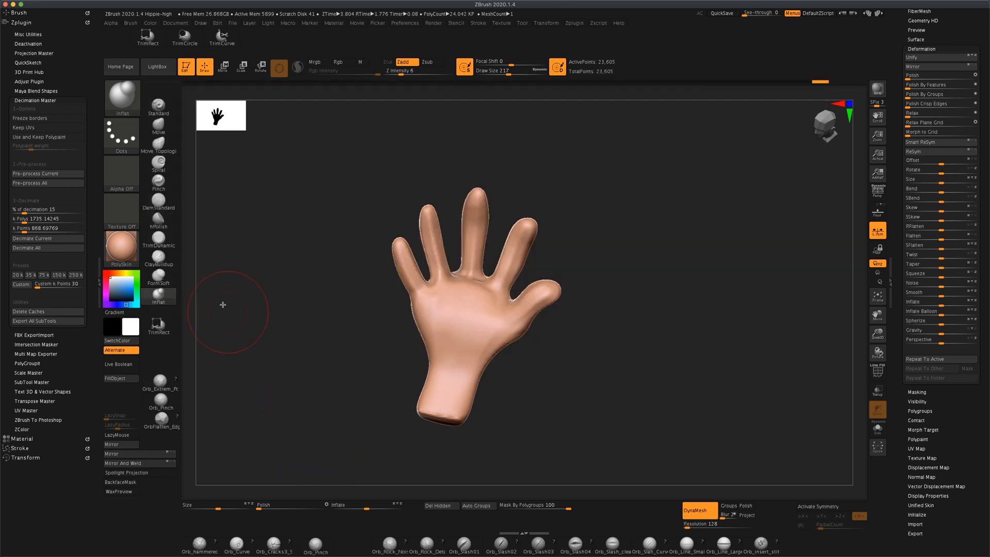
mouse_move(316, 317)
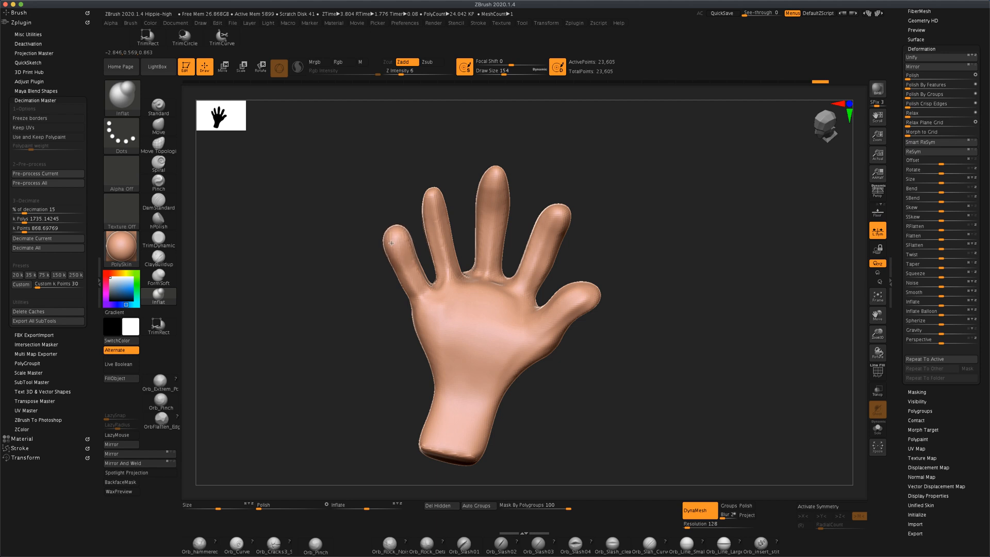
mouse_move(431, 212)
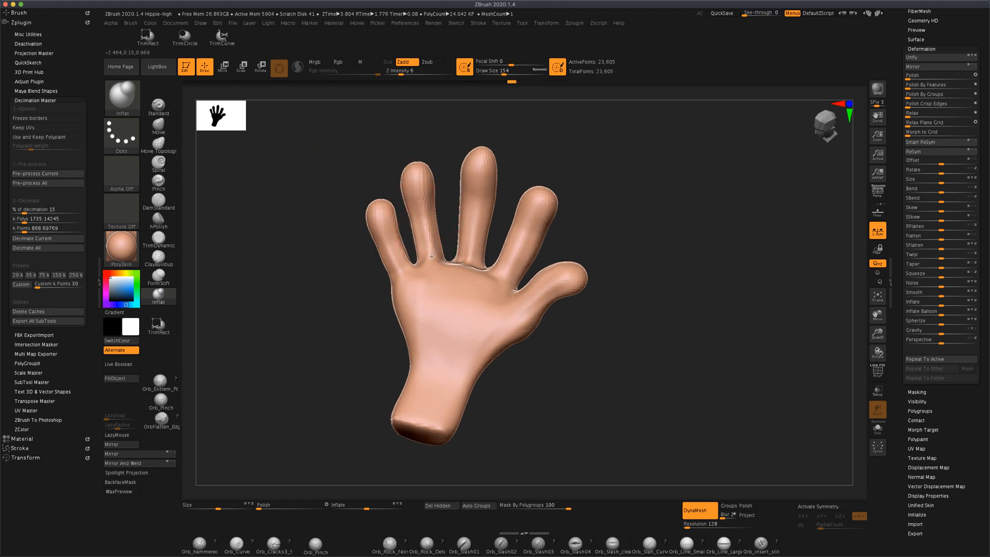
mouse_move(404, 287)
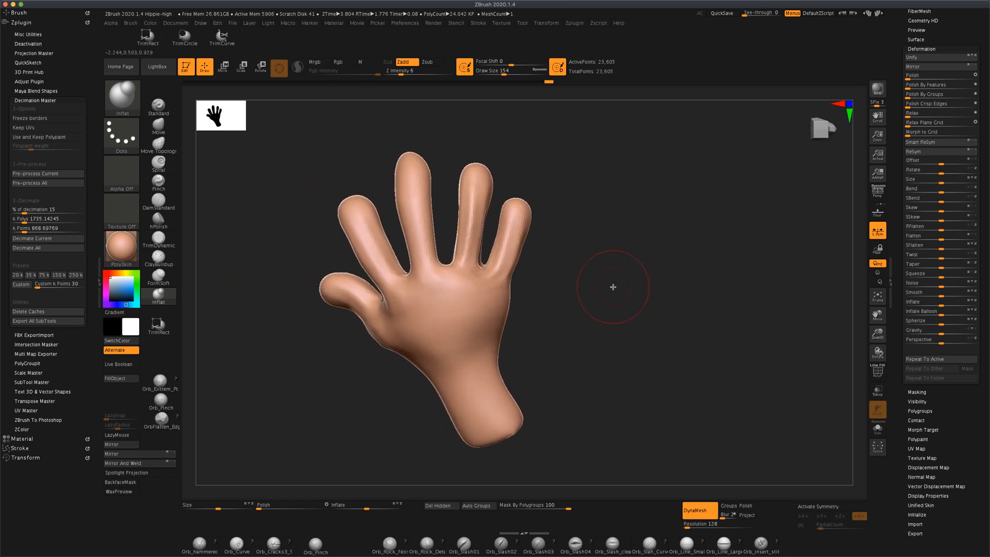
mouse_move(497, 205)
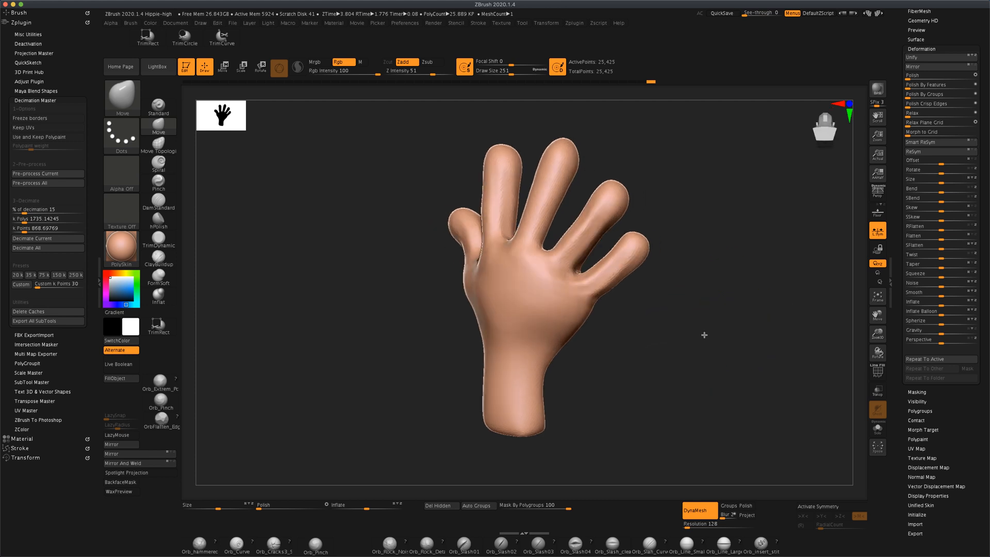
Step: Switch back to the Inflat brush for fuller fingers and palm
click(158, 297)
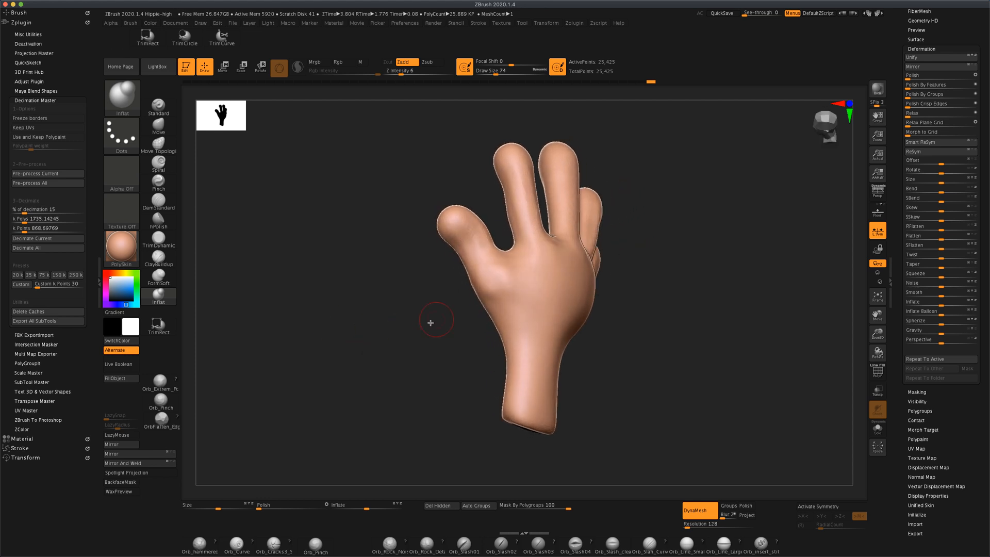
mouse_move(480, 292)
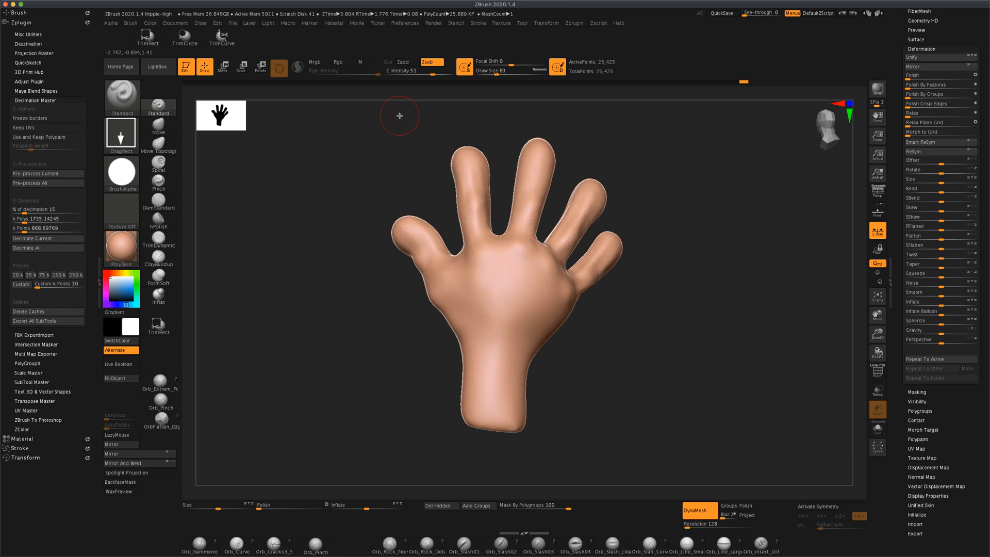
mouse_move(213, 221)
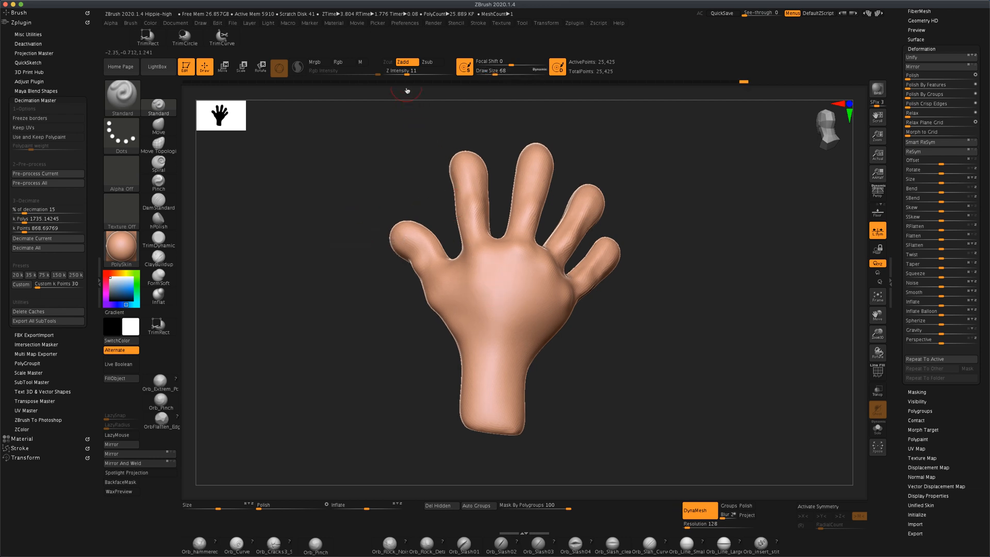
mouse_move(480, 257)
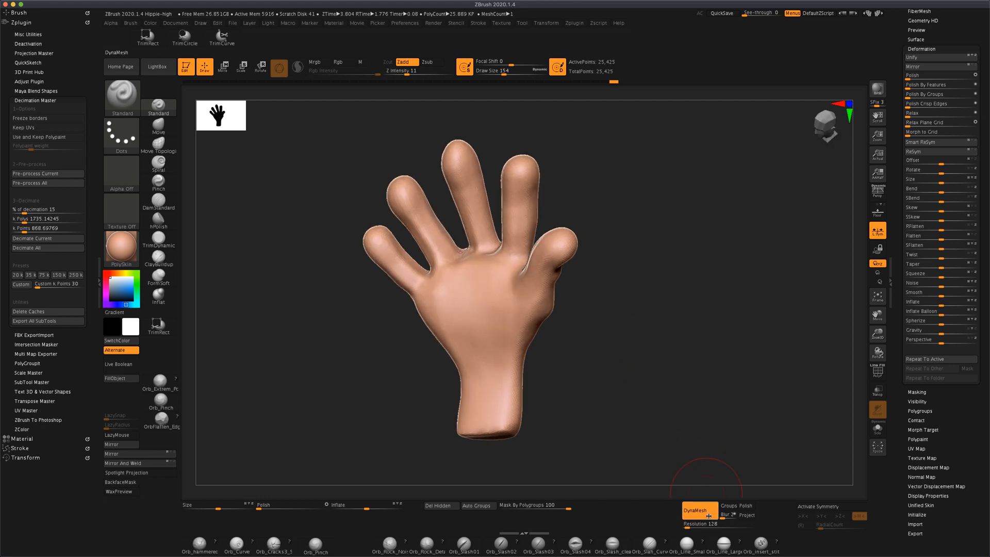
Step: Remesh the hand with DynaMesh into a denser, even surface
click(699, 509)
text(77)
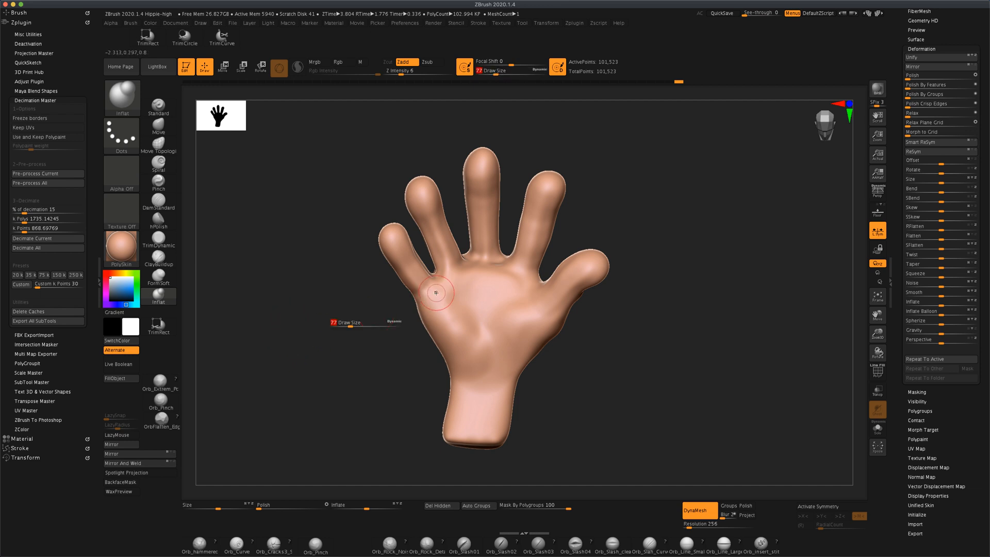
mouse_move(492, 280)
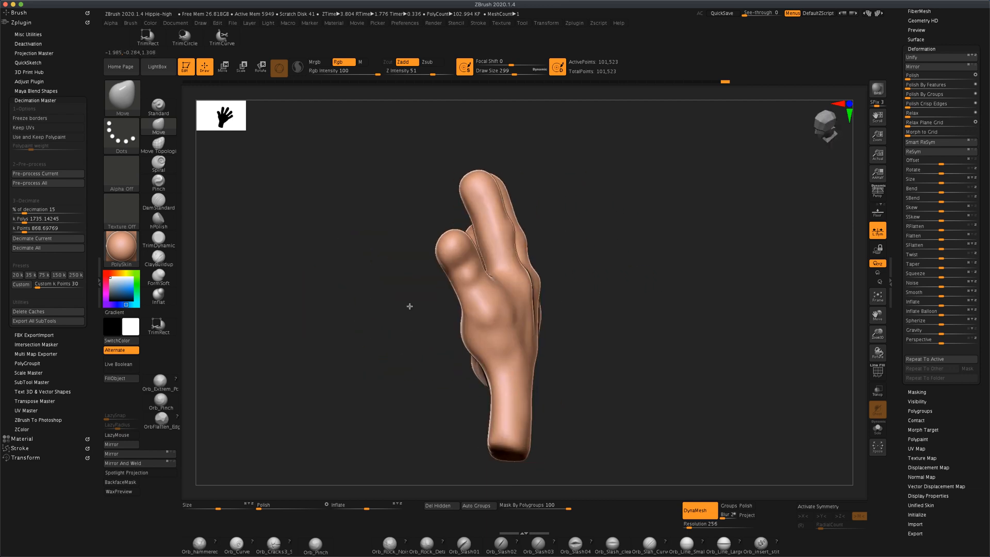
Step: Select the DamStandard brush for carving knuckle creases
click(158, 196)
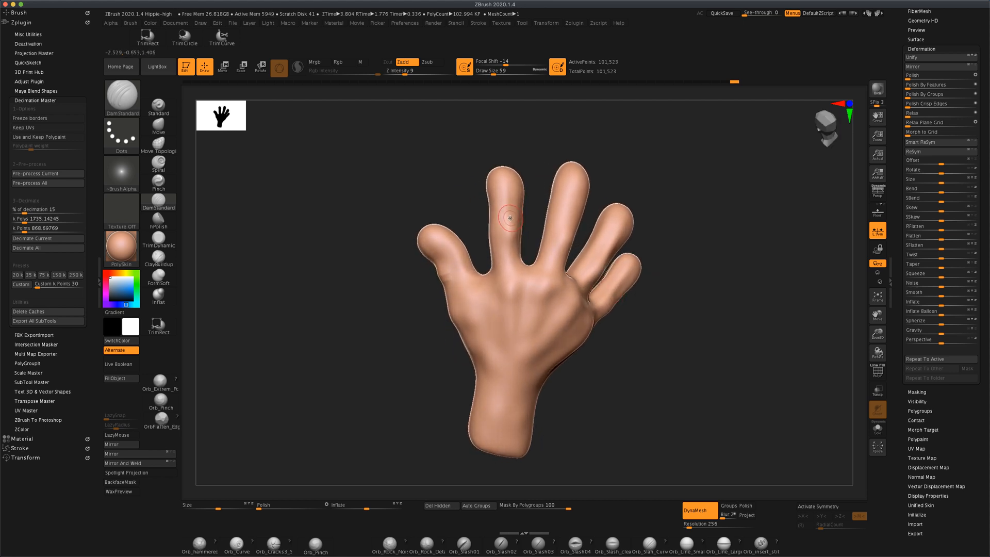
mouse_move(505, 233)
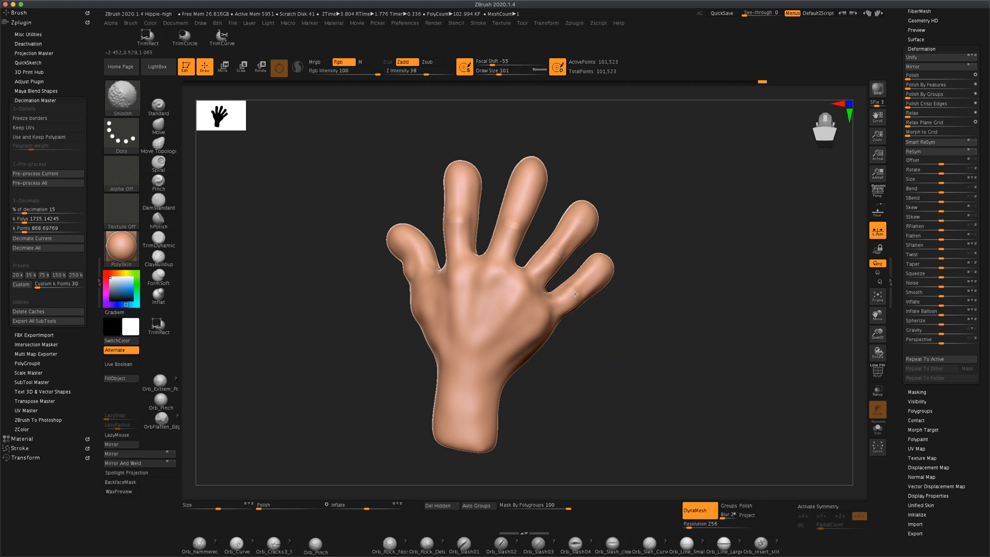
mouse_move(505, 221)
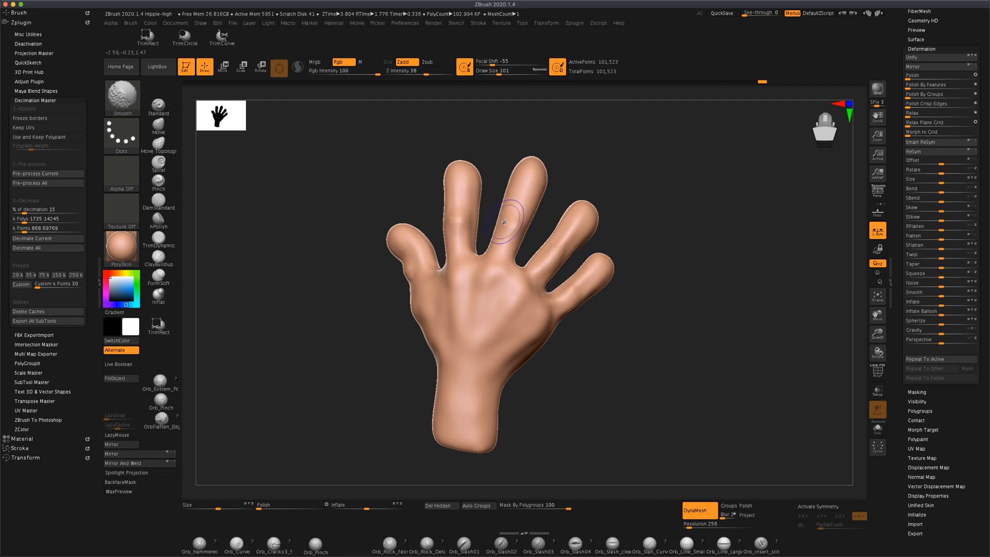
mouse_move(410, 273)
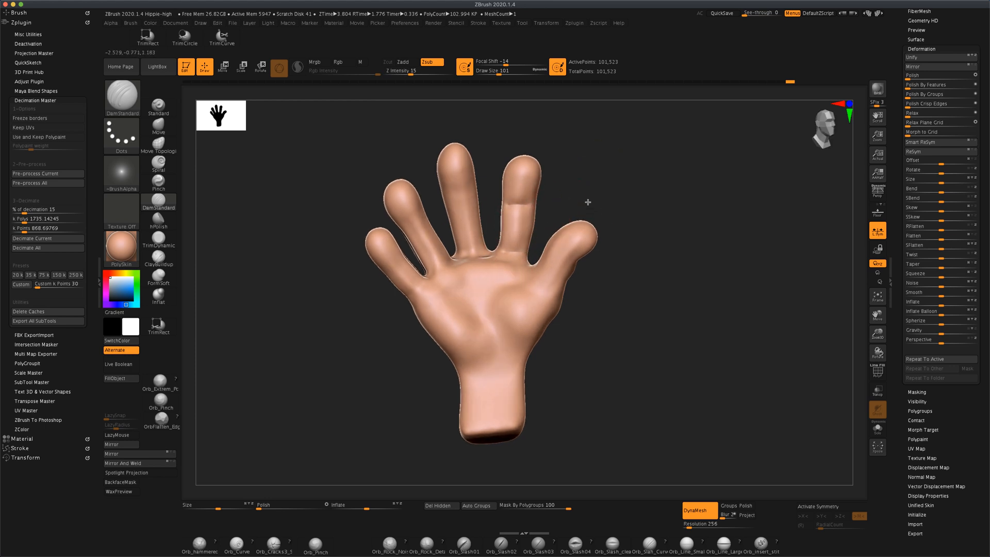
mouse_move(590, 238)
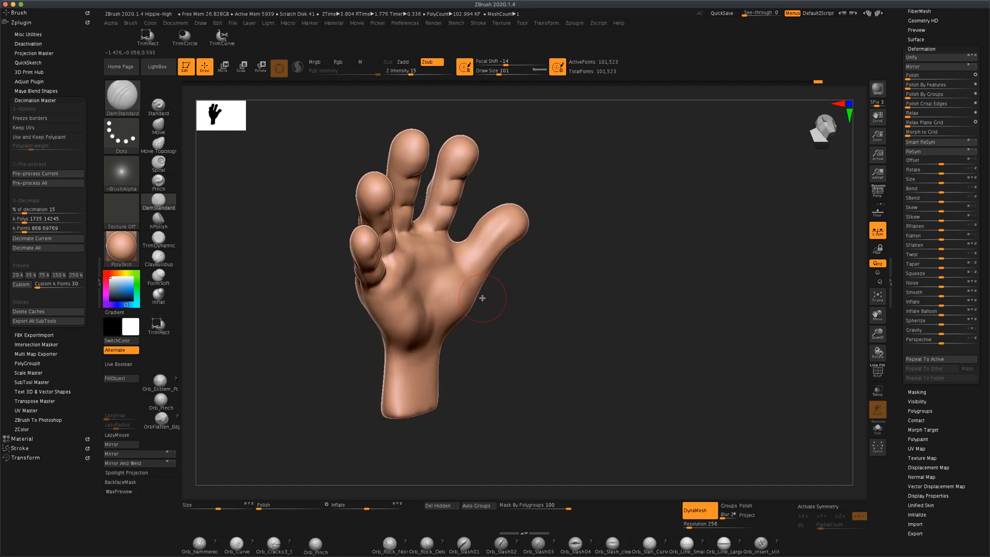
mouse_move(480, 227)
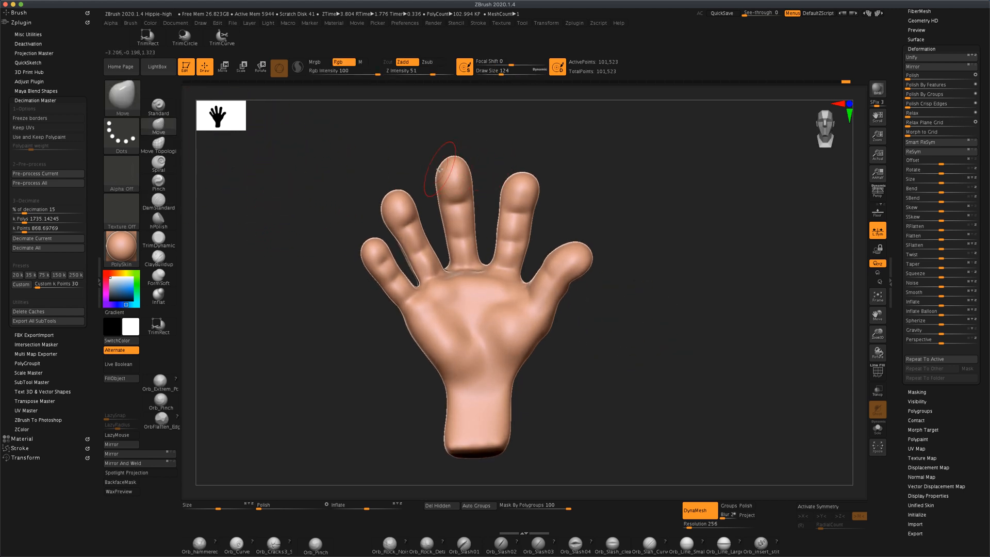
mouse_move(513, 184)
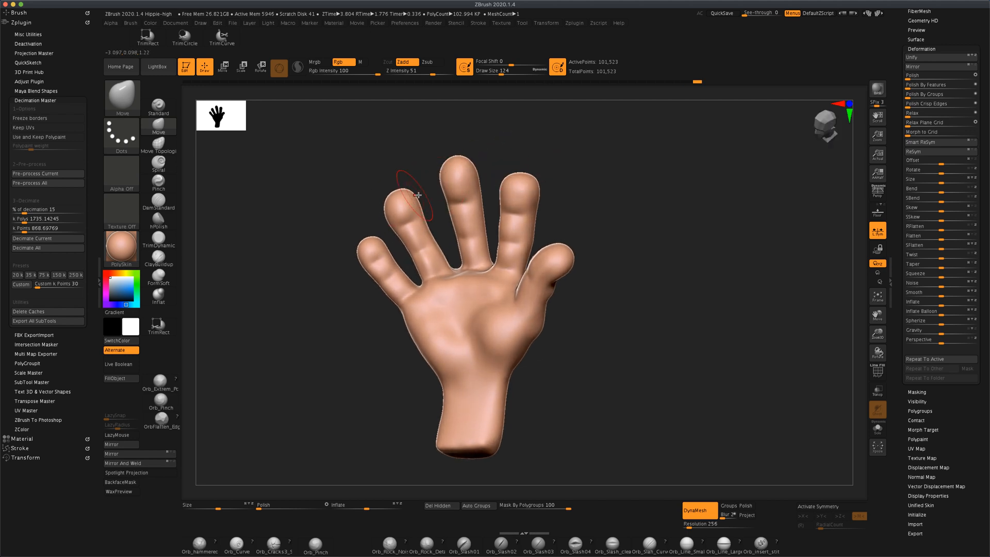
mouse_move(376, 209)
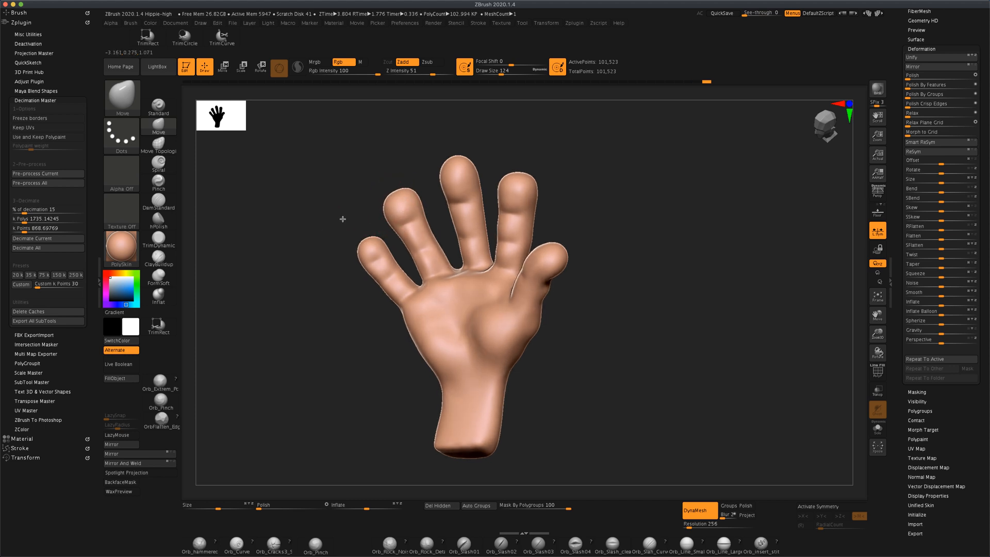
mouse_move(362, 255)
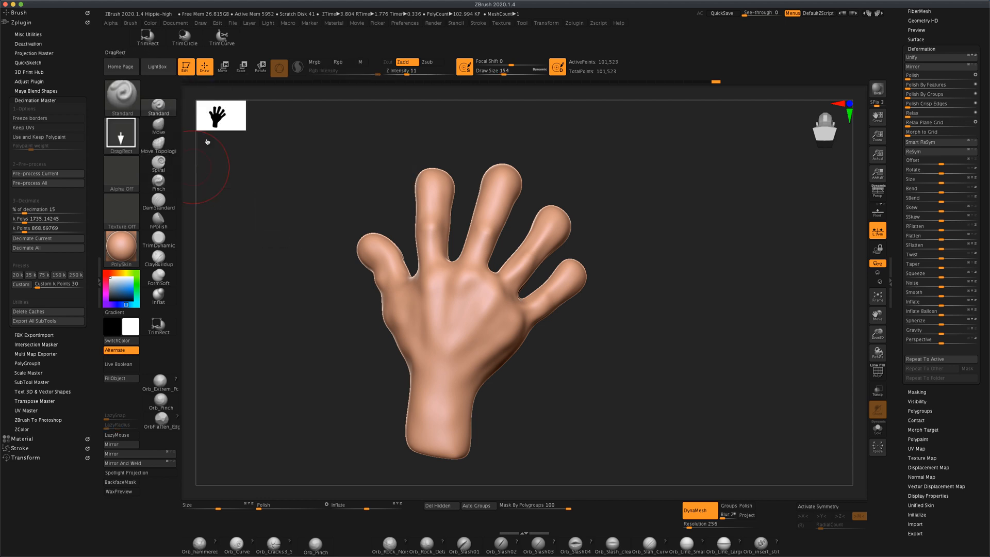
Step: Choose round soft-edged Alpha 06 from the Alpha palette
click(121, 173)
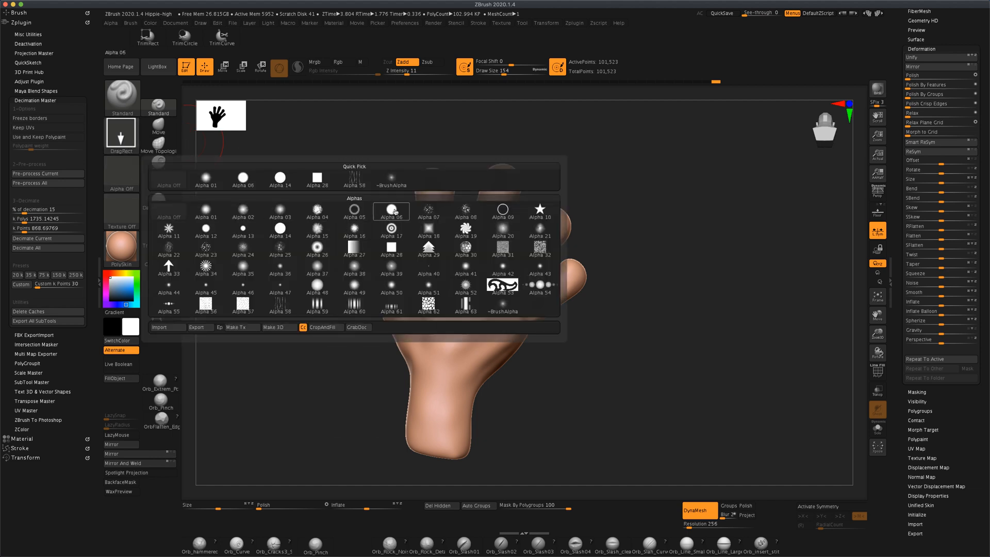
mouse_move(390, 211)
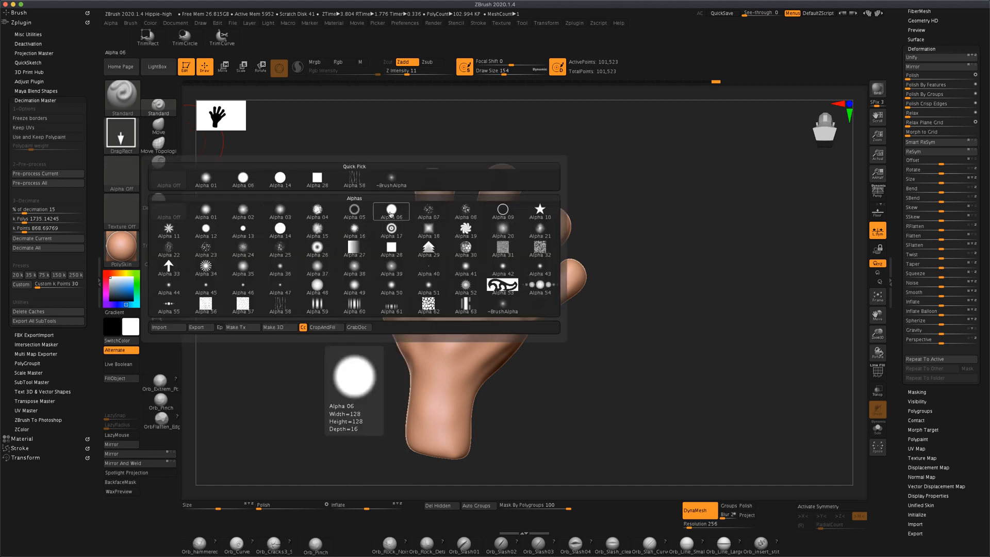
click(278, 230)
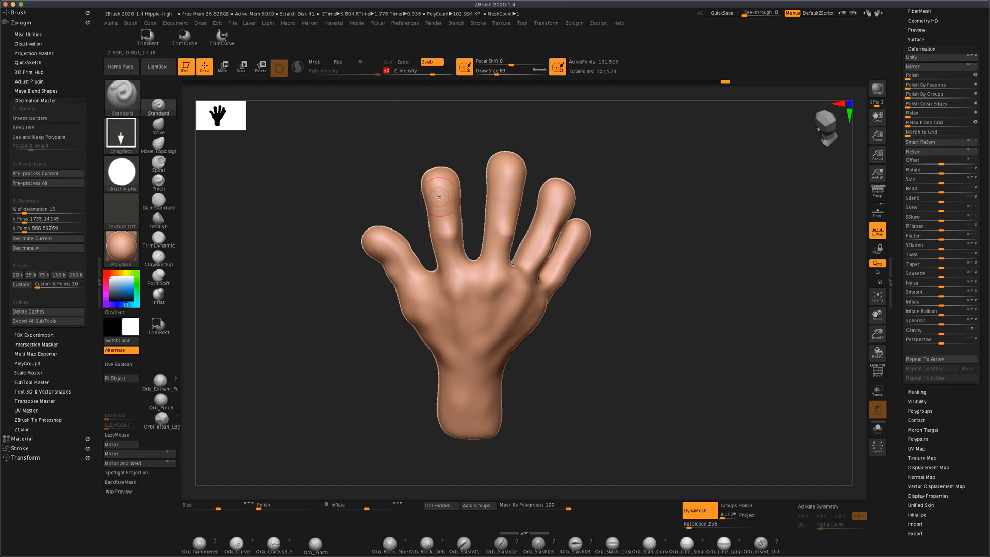
mouse_move(450, 200)
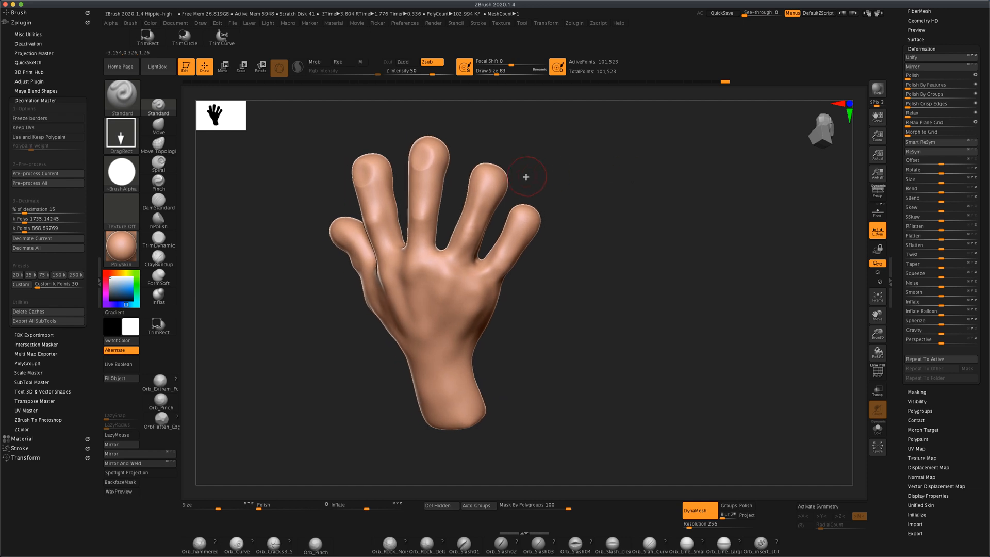
mouse_move(585, 200)
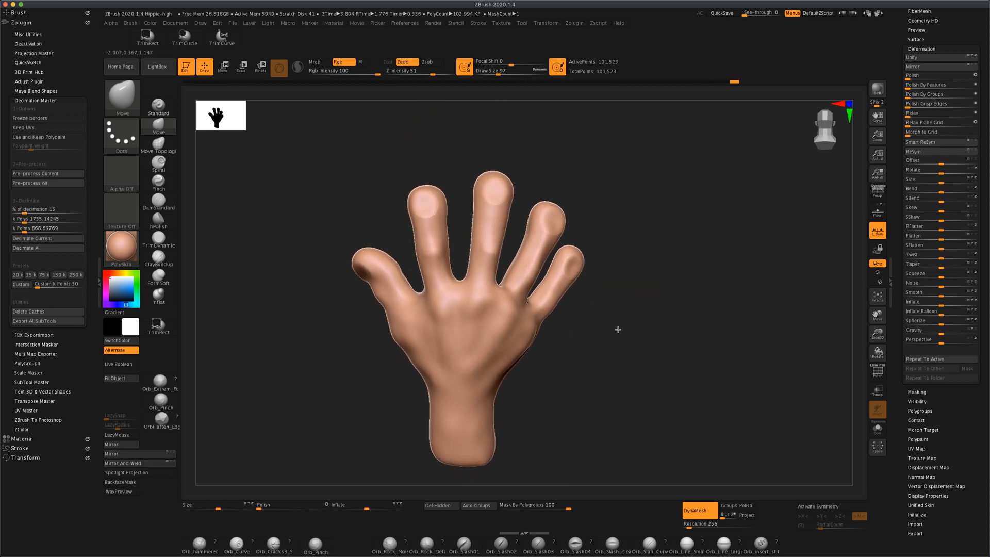
mouse_move(428, 213)
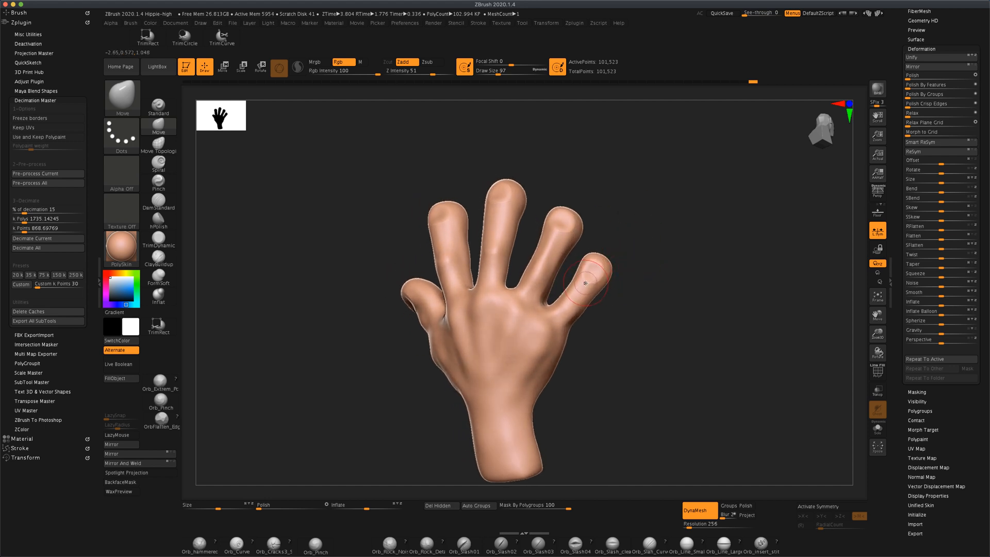
mouse_move(647, 274)
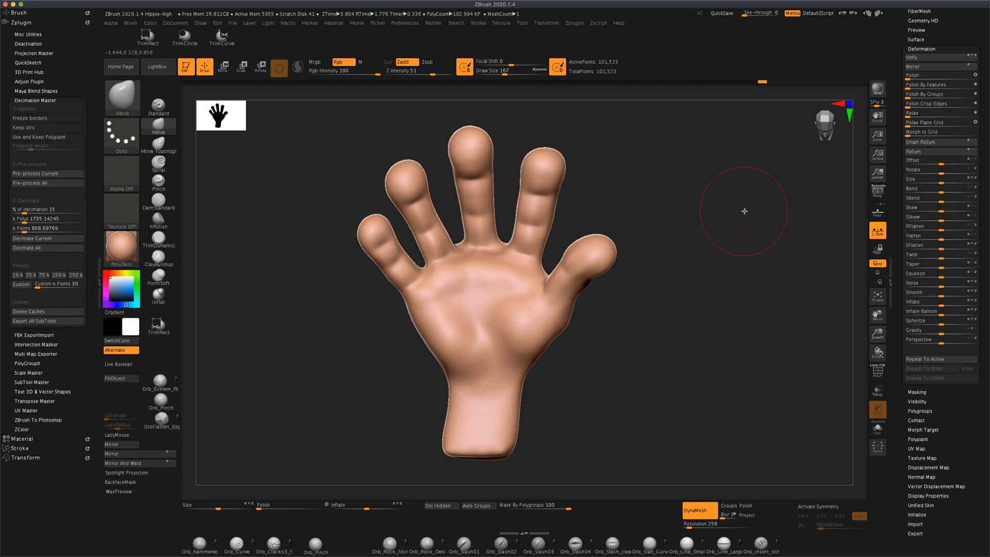
Step: Inflate the fingers into plump, bulbous shapes with the Move brush, preserving knuckle creases
click(849, 13)
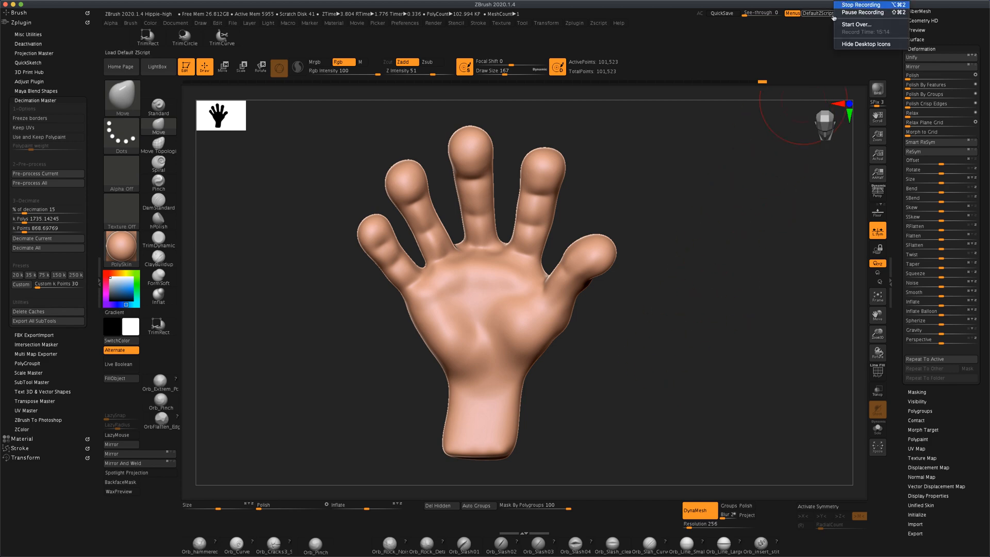